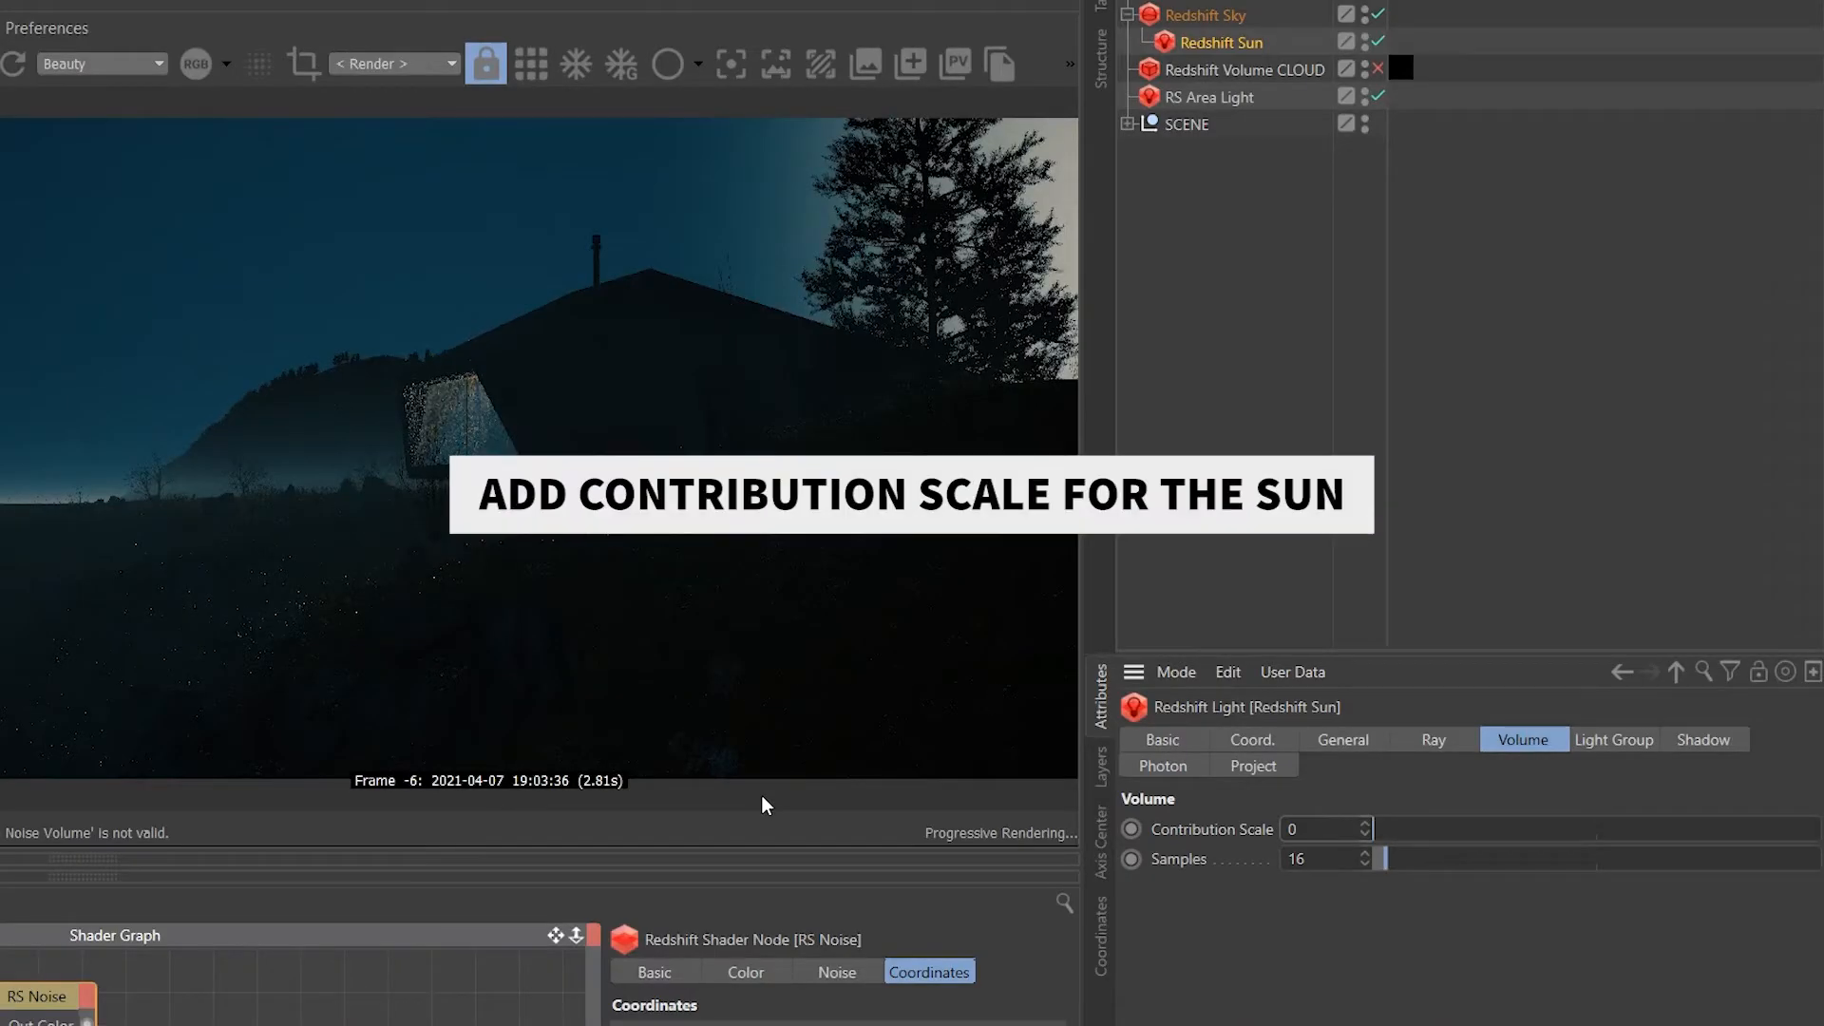
Adjust the Redshift Sun's volume Contribution Scale in the Attributes Volume tab.
{"action": "left_click", "coordinate": [1321, 828]}
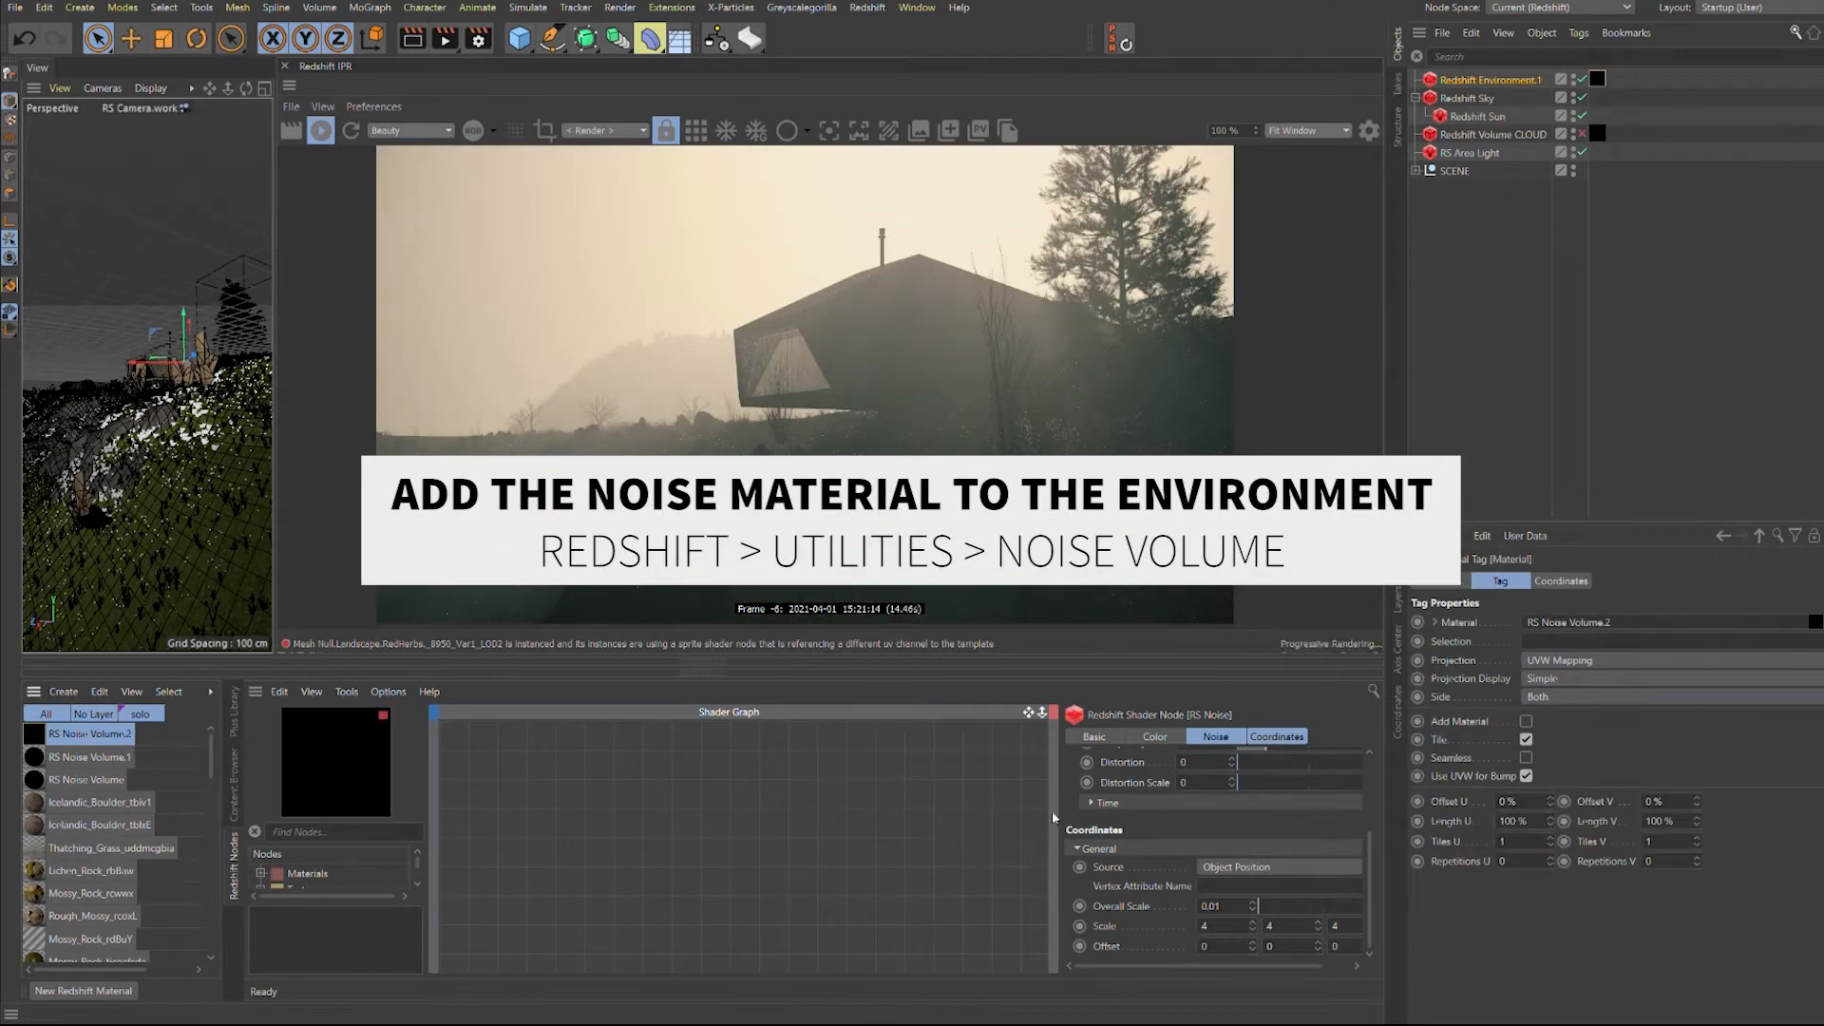
{"action": "left_click", "coordinate": [62, 691]}
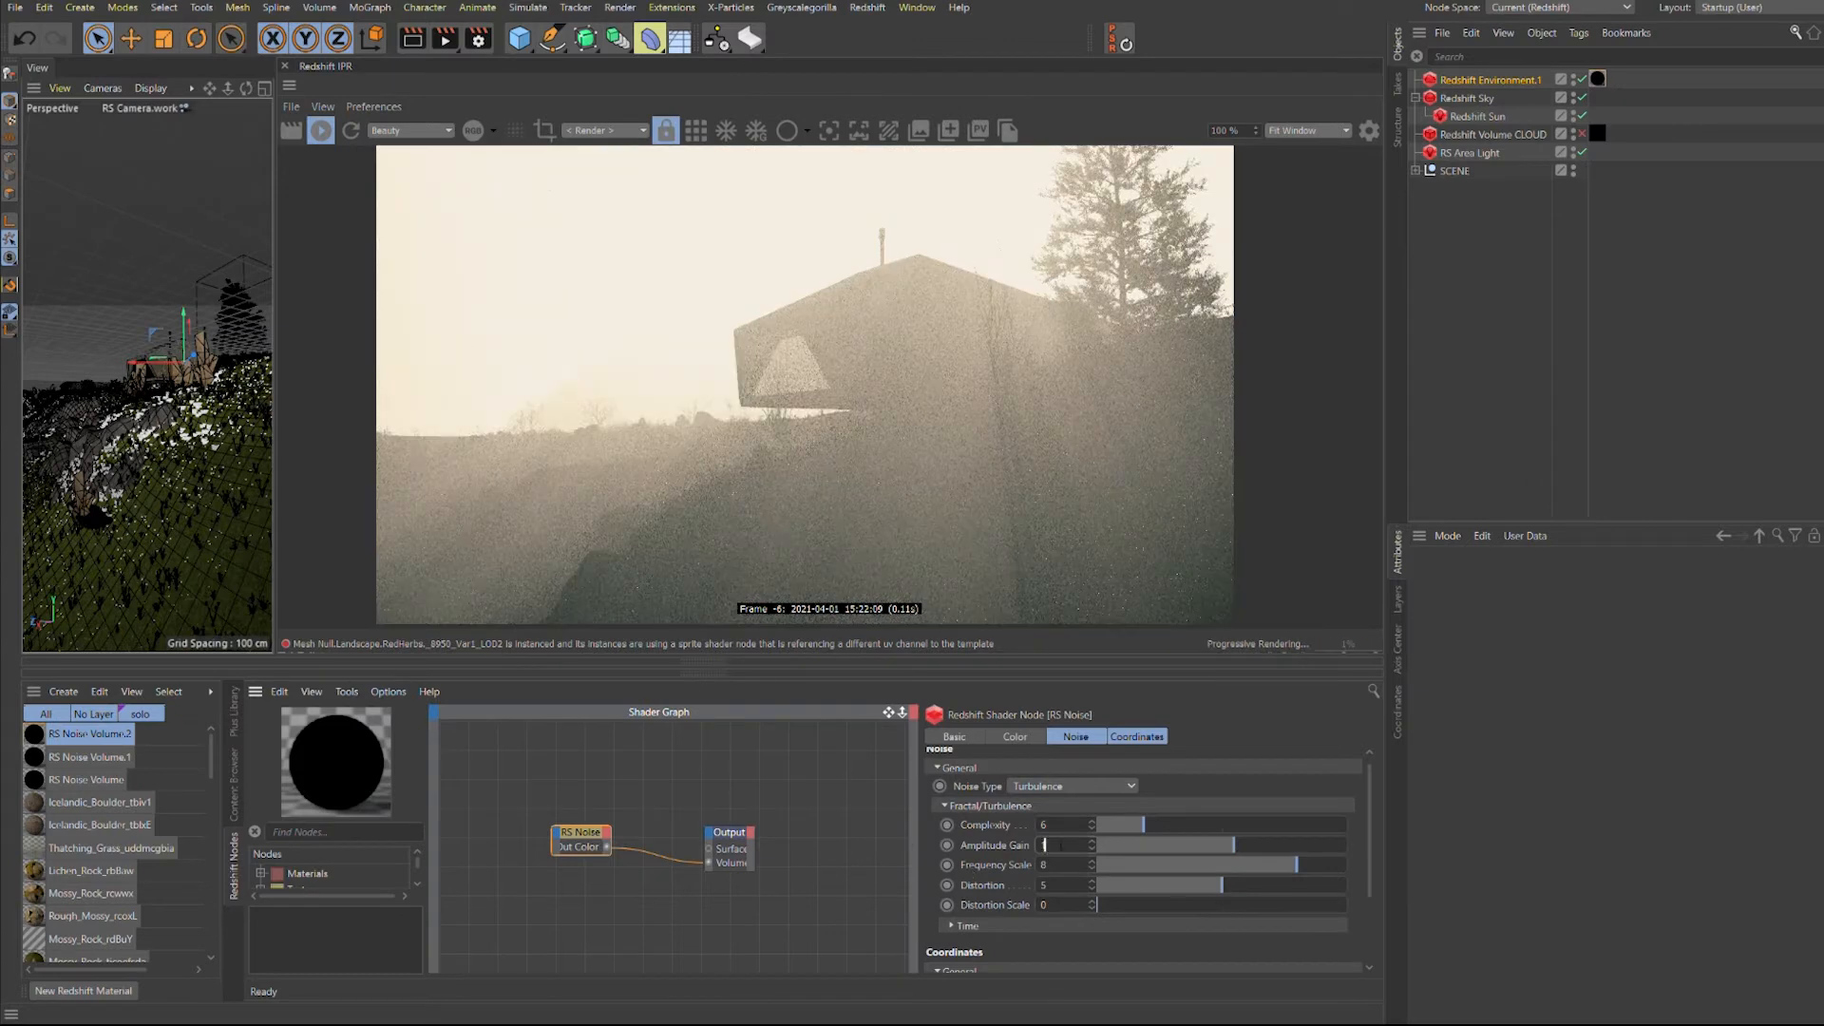
Select the Redshift Sky to show its Sky tab settings.
{"action": "left_click", "coordinate": [1466, 98]}
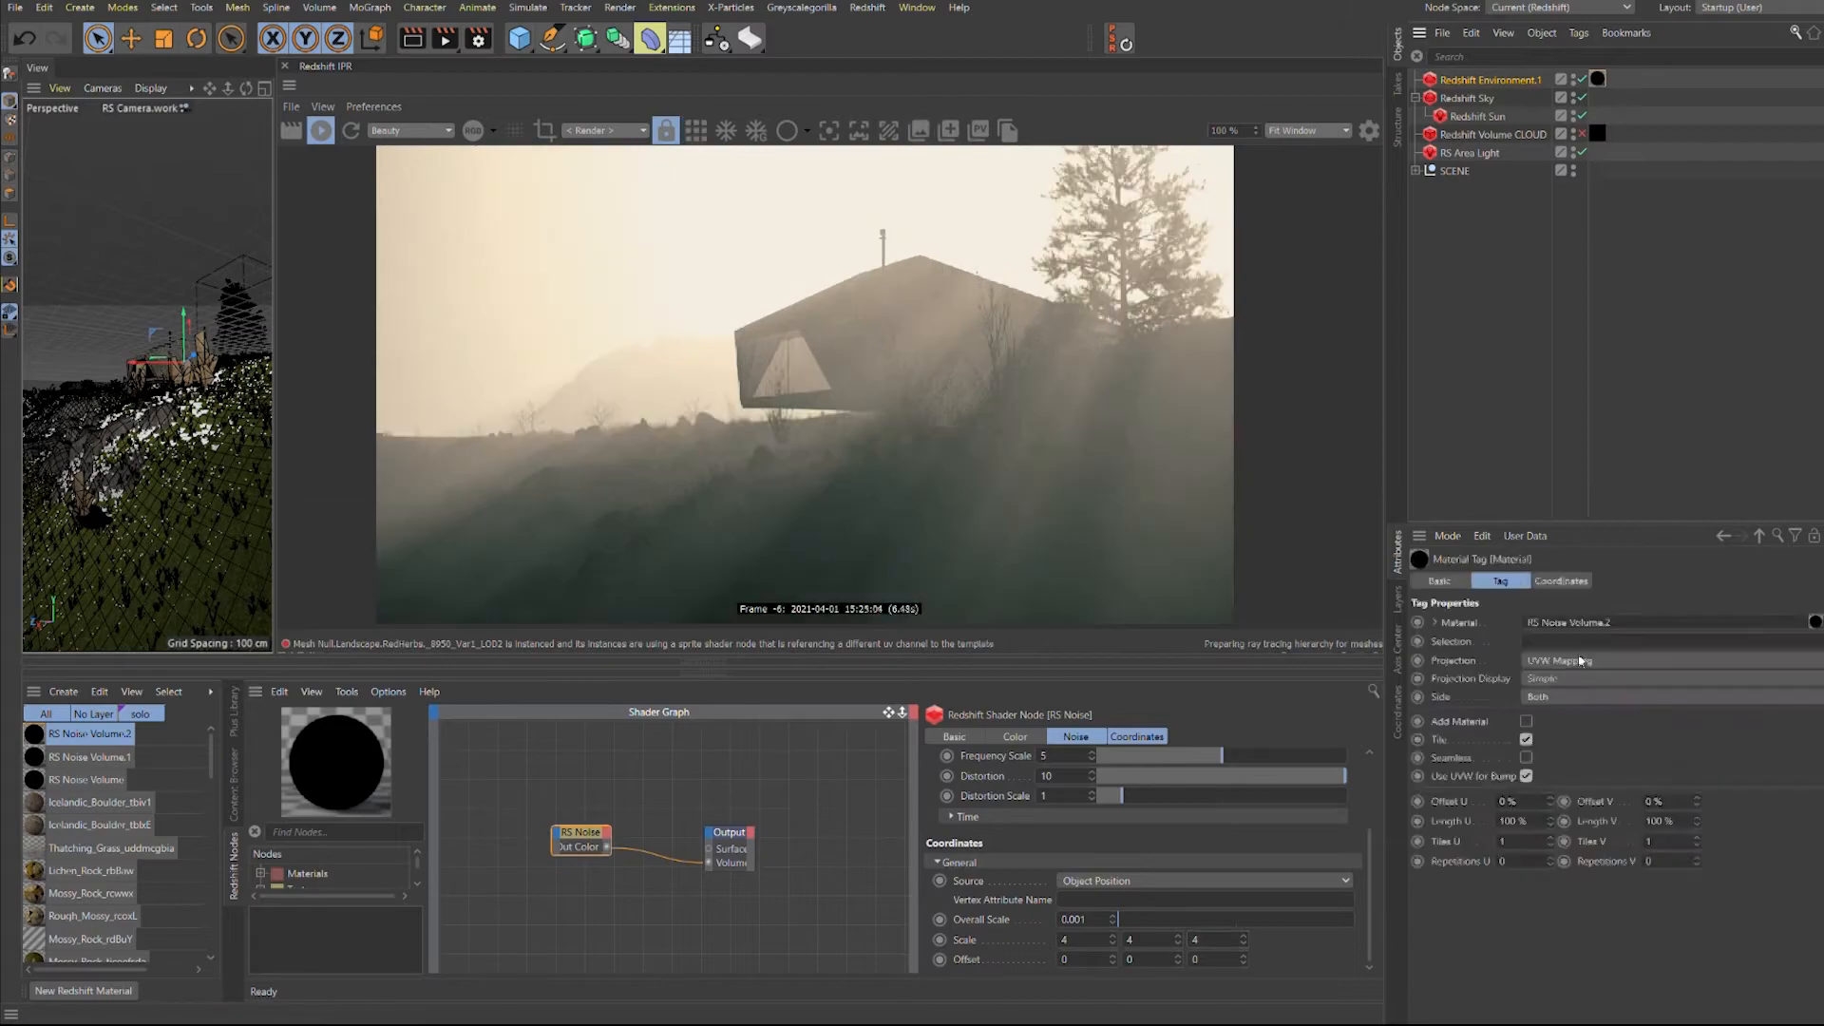
{"action": "left_click", "coordinate": [1474, 98]}
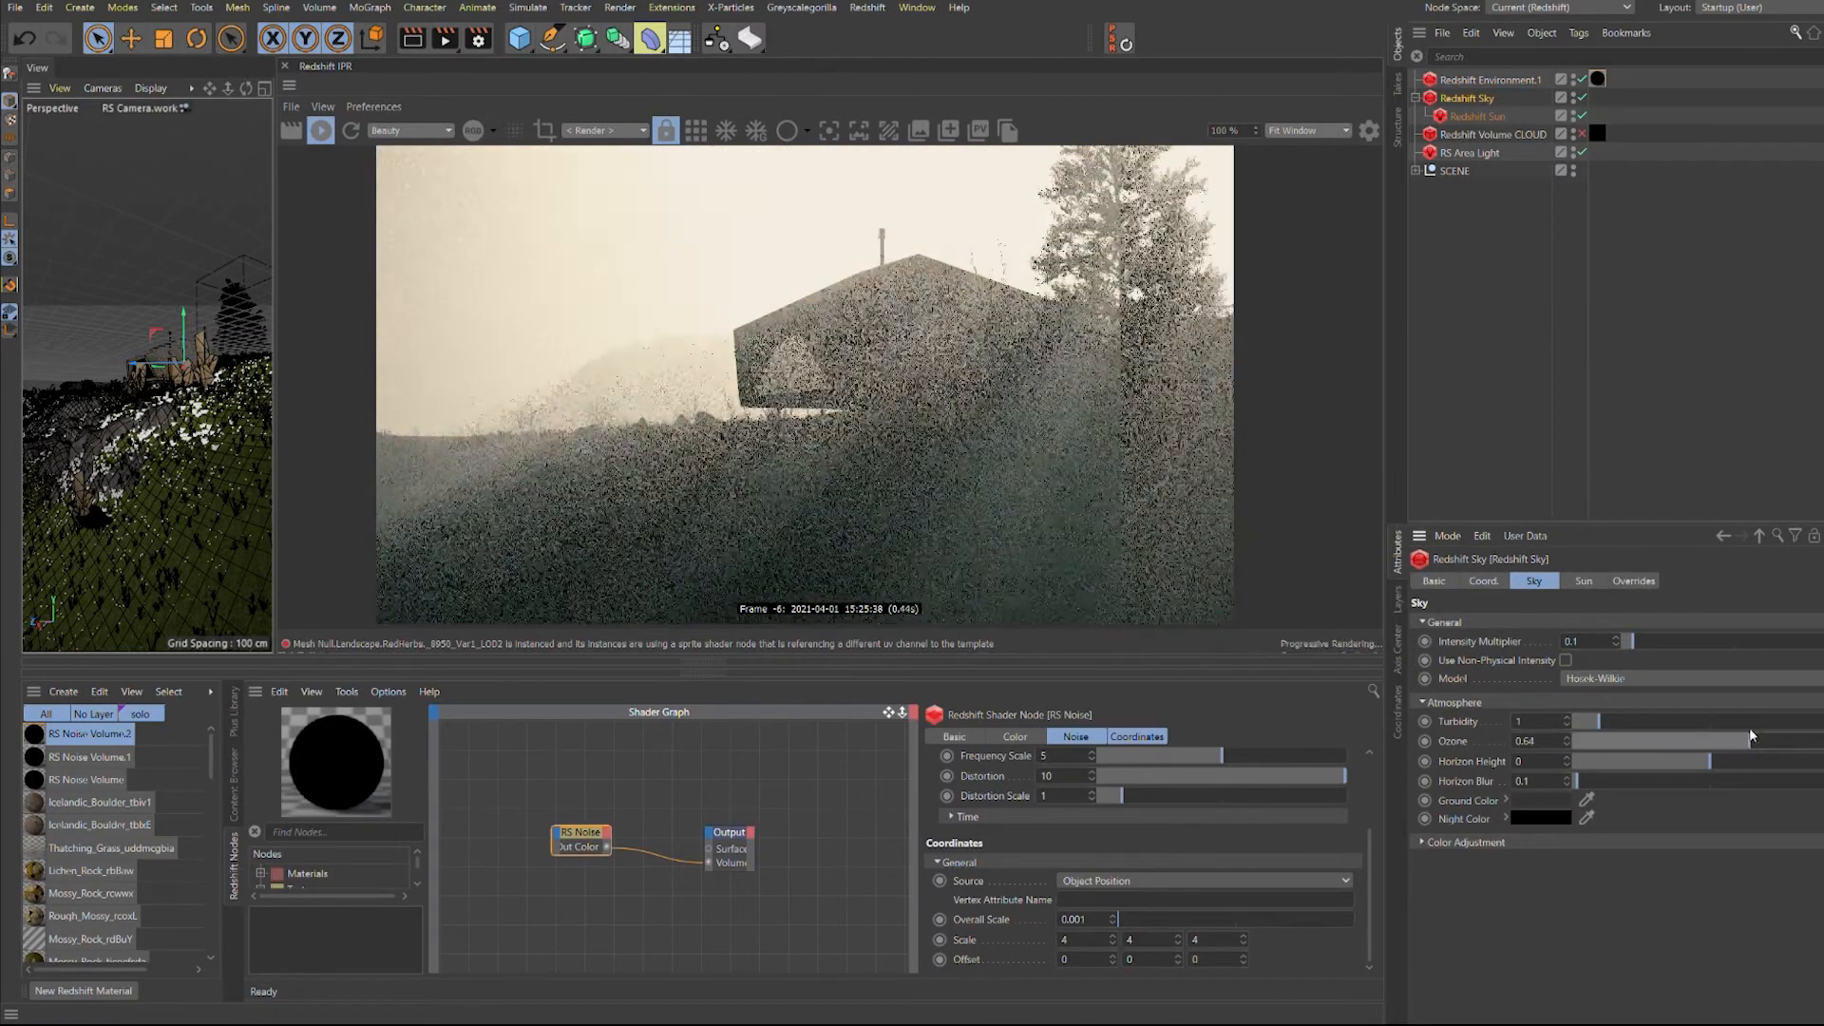